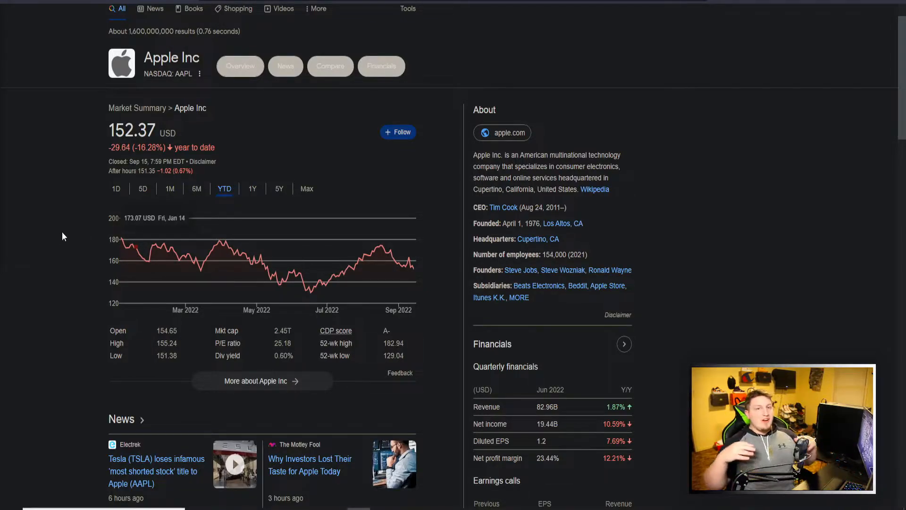
- Enlarge the tweet's article excerpt on FedEx withdrawing guidance over declining global volumes
type("sp500")
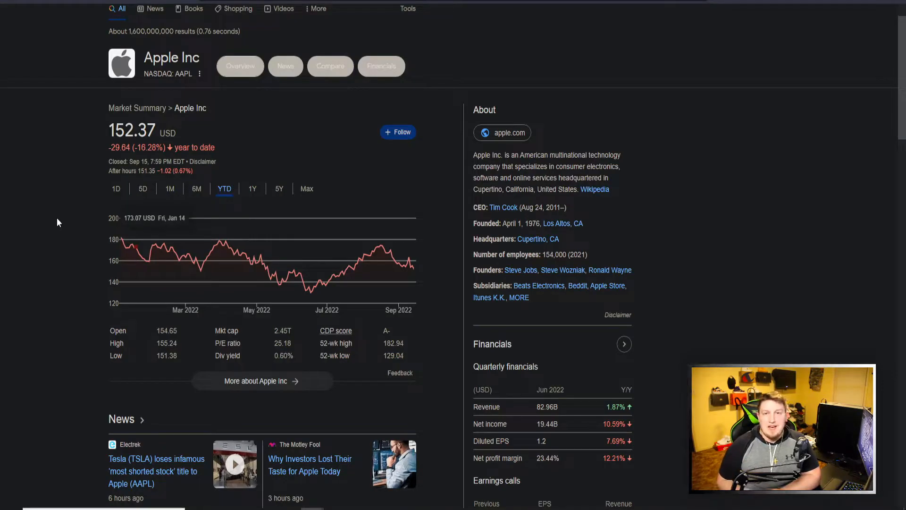
left_click(252, 188)
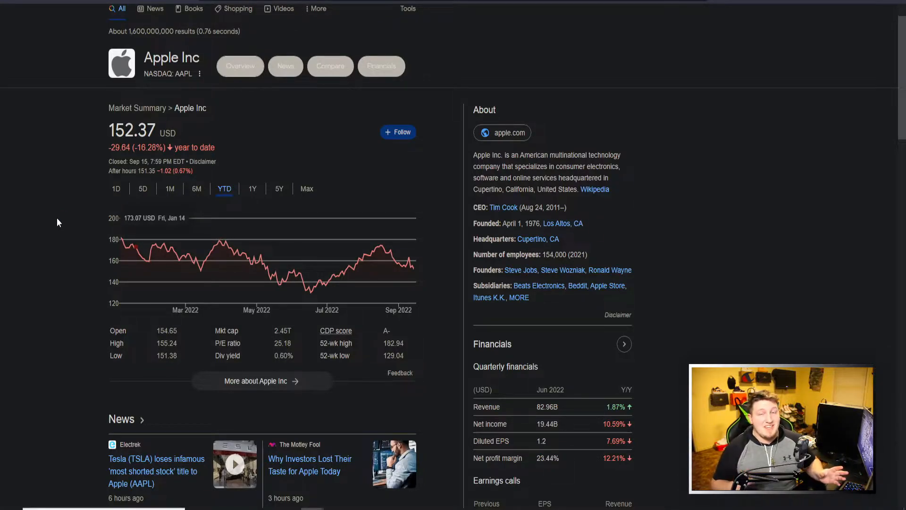
mouse_move(119, 202)
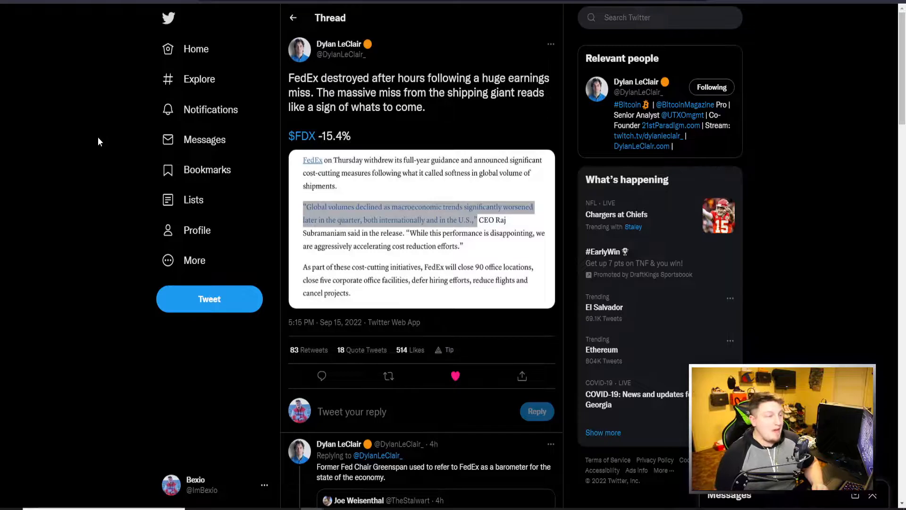
mouse_move(171, 160)
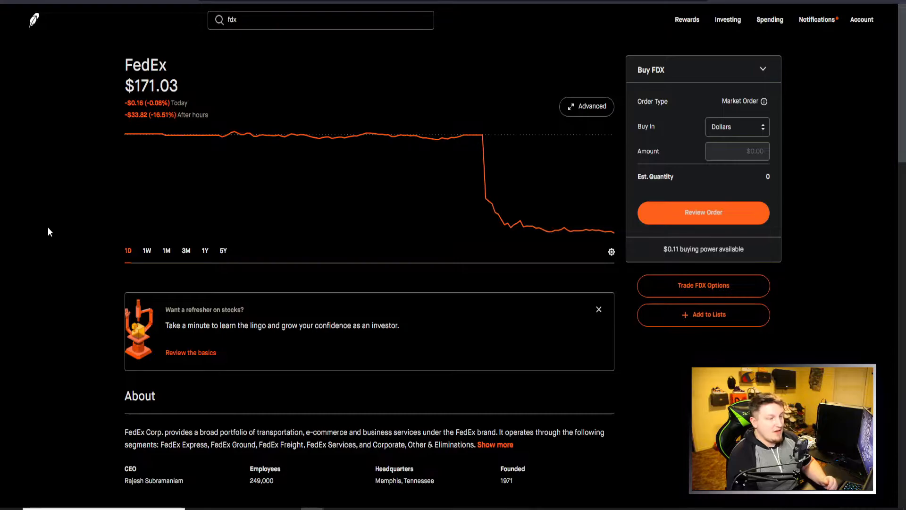
scroll("down", 3)
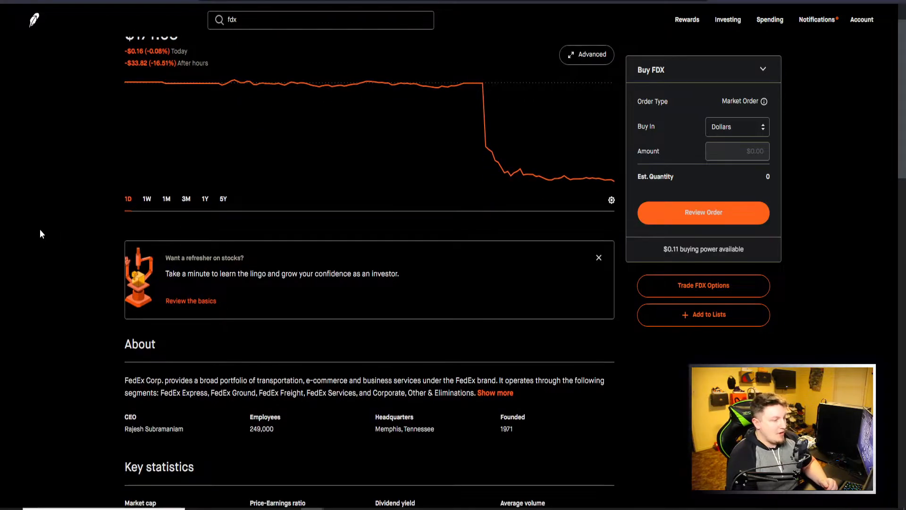
scroll("up", 3)
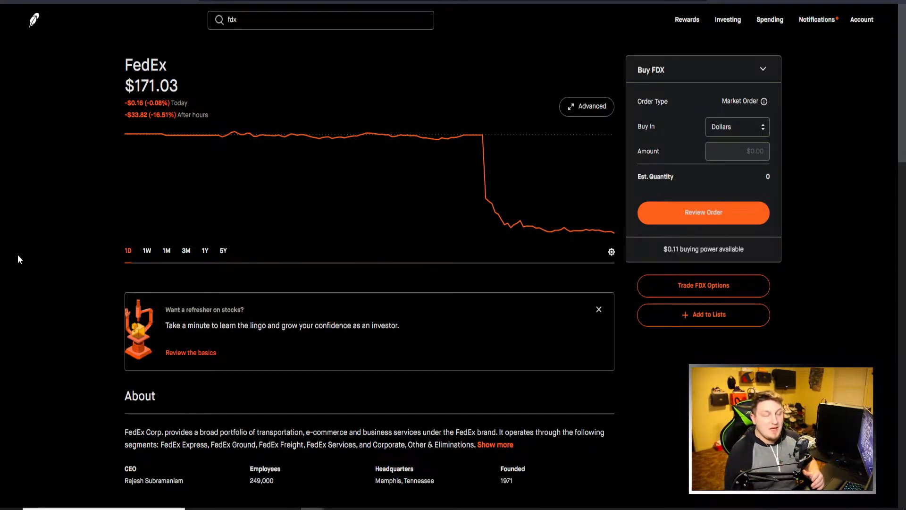
mouse_move(62, 300)
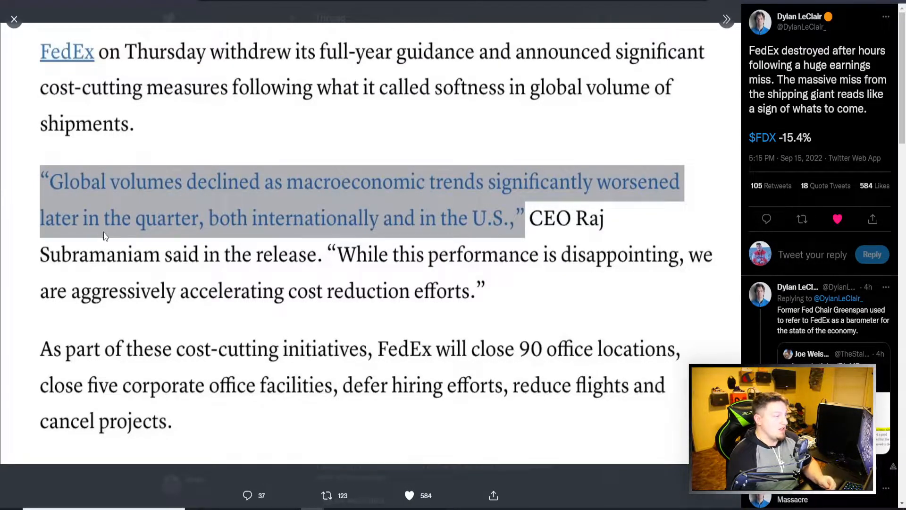
mouse_move(296, 226)
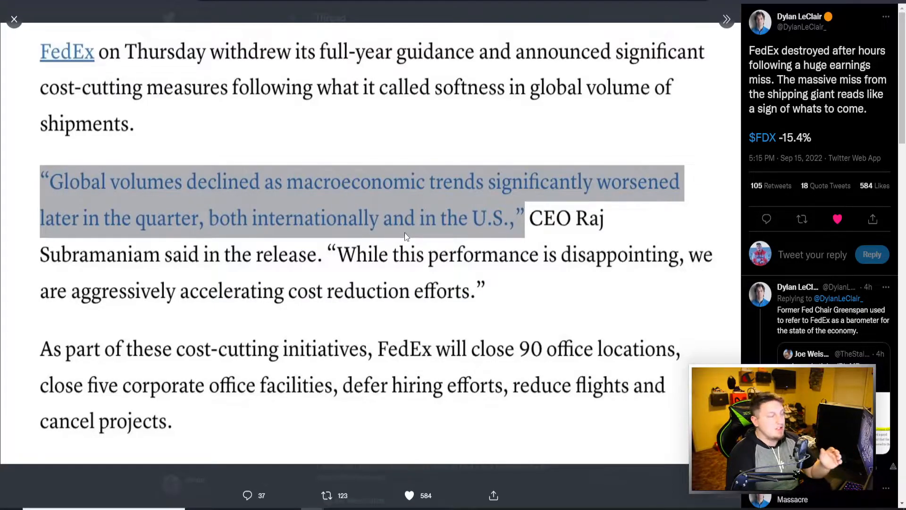
mouse_move(202, 291)
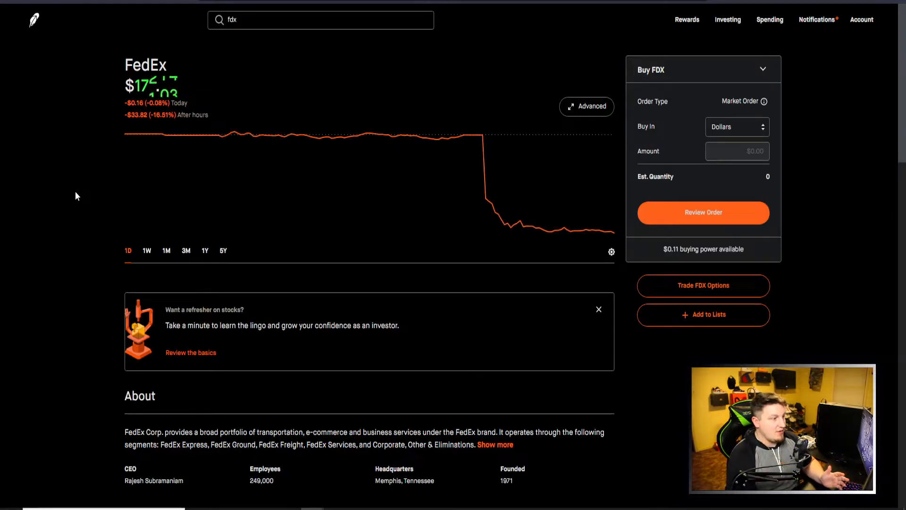
mouse_move(86, 242)
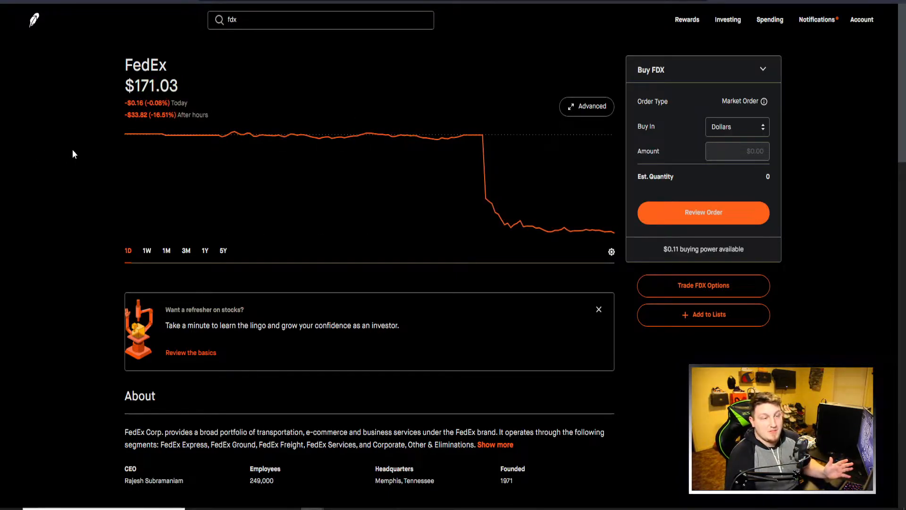
mouse_move(112, 129)
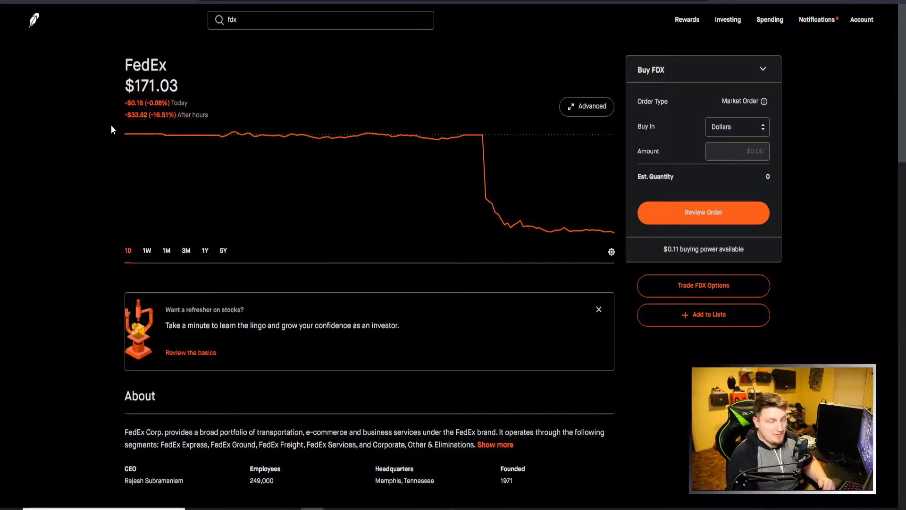
mouse_move(91, 145)
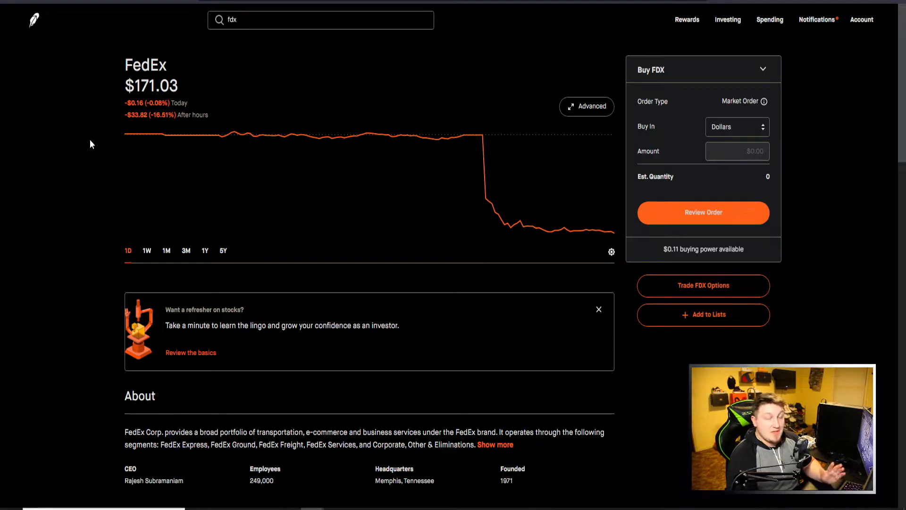
mouse_move(84, 142)
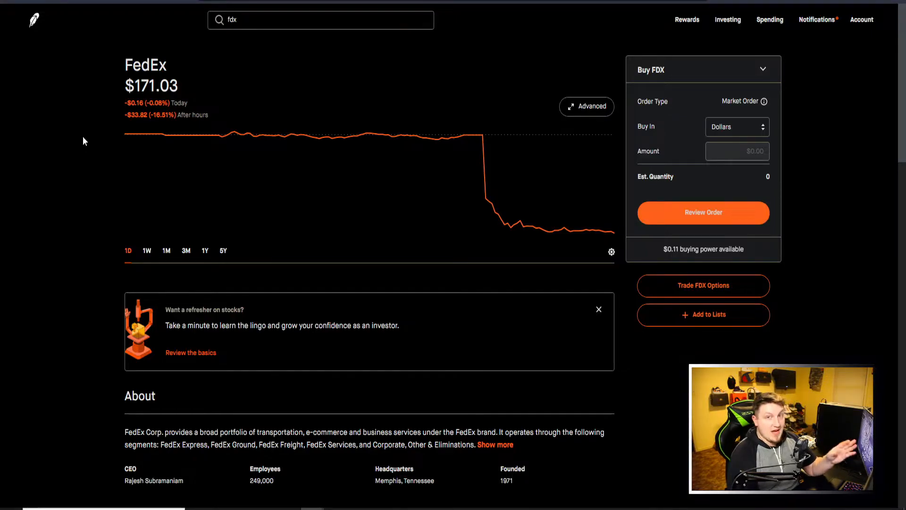
mouse_move(102, 143)
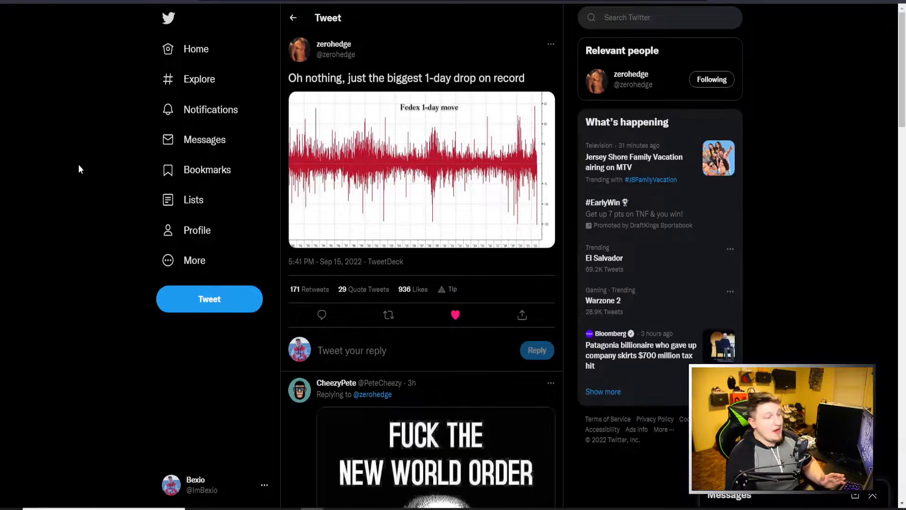
mouse_move(408, 133)
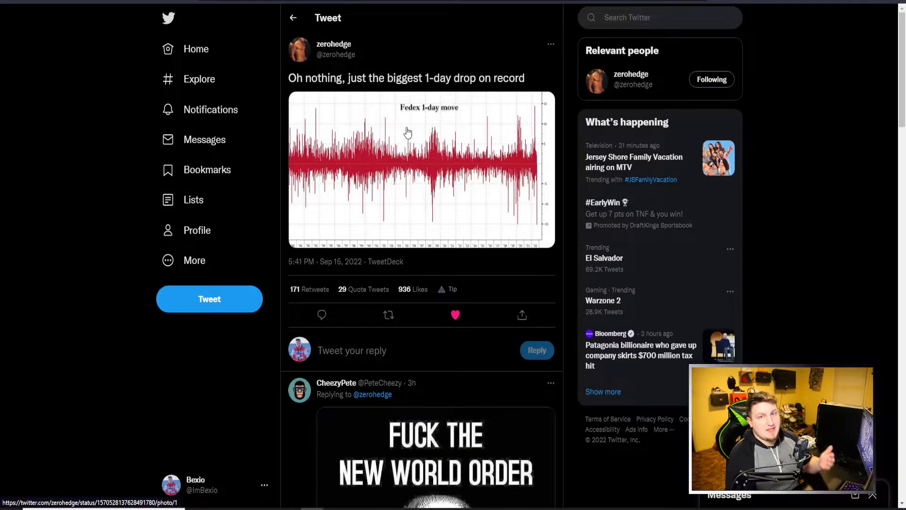
mouse_move(417, 114)
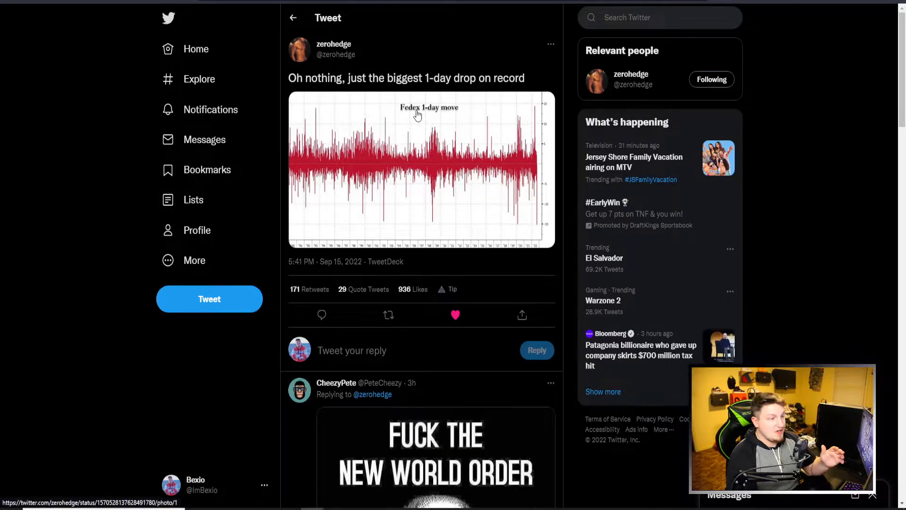
- Expand zerohedge's FedEx 1-day move chart spanning 1990 to 2022 with the record drop
left_click(421, 169)
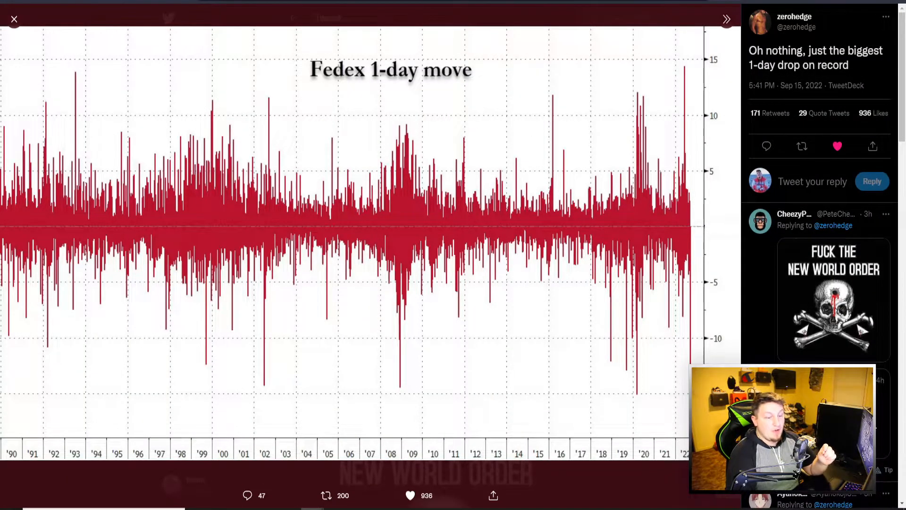
mouse_move(139, 308)
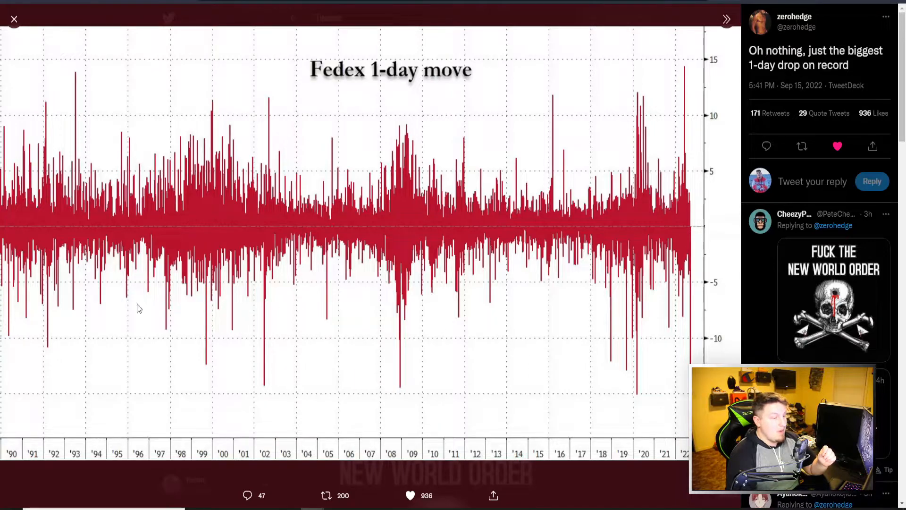
mouse_move(132, 249)
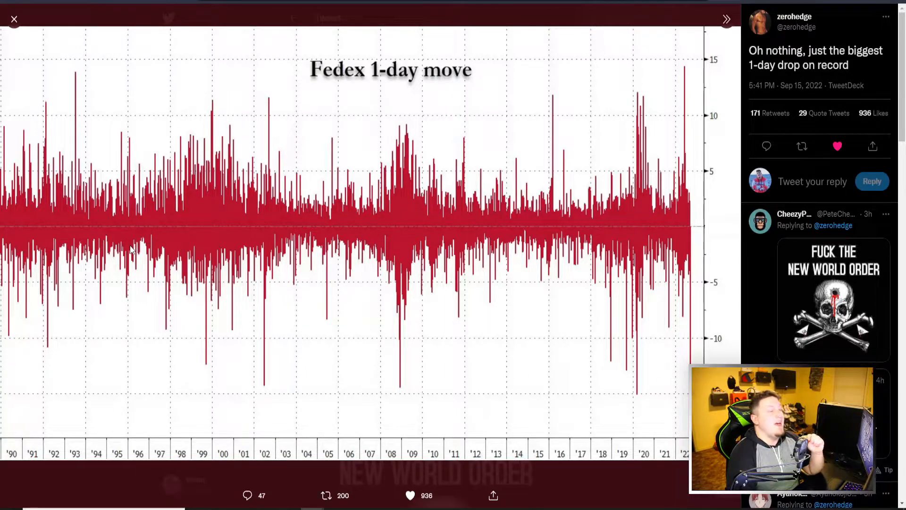
mouse_move(204, 259)
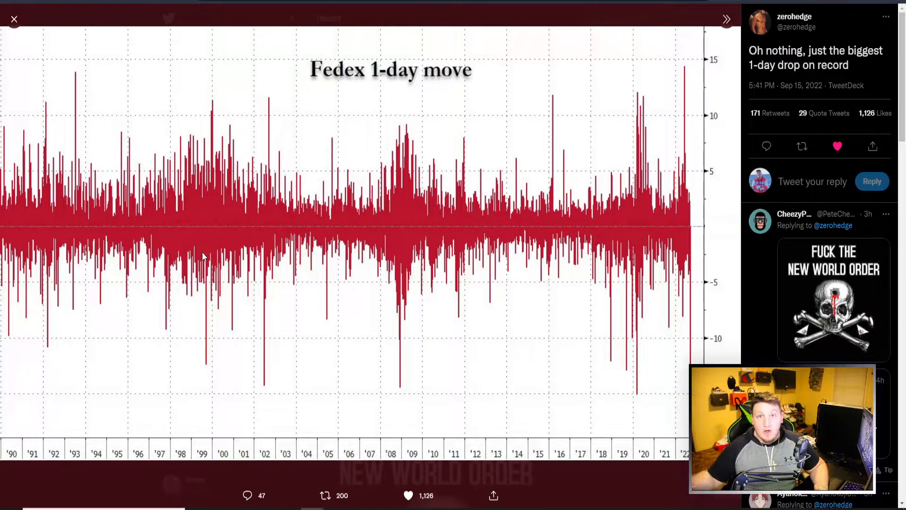
mouse_move(506, 288)
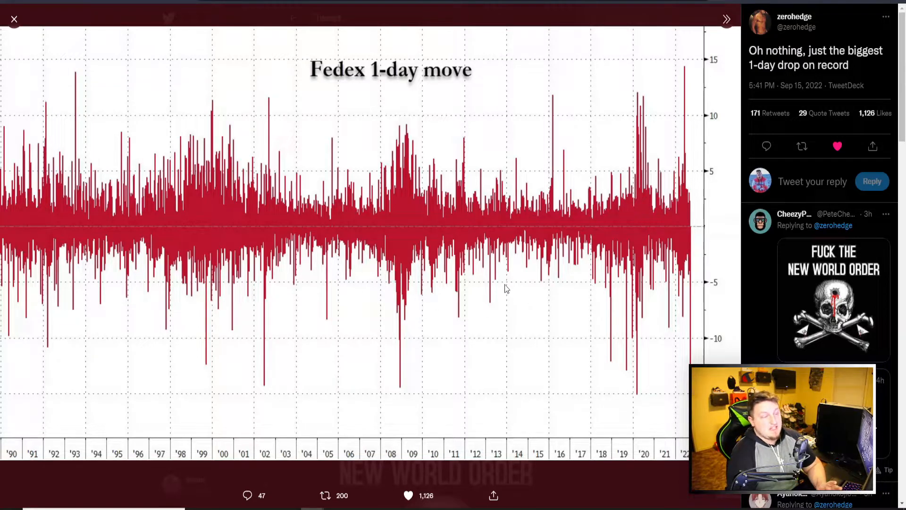
mouse_move(544, 310)
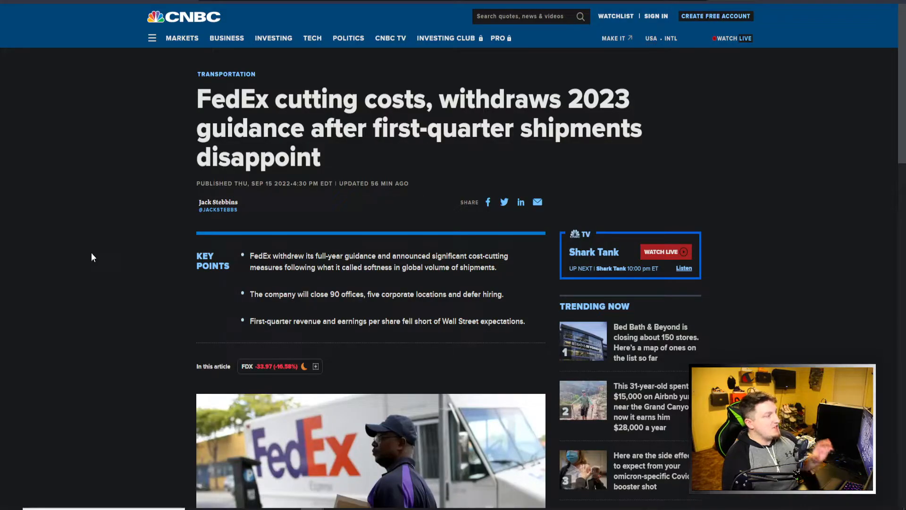
mouse_move(249, 102)
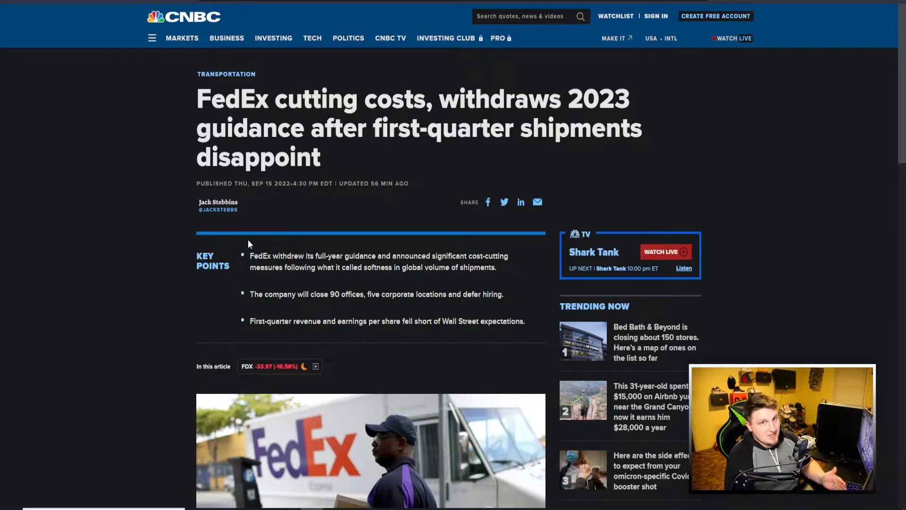
mouse_move(217, 271)
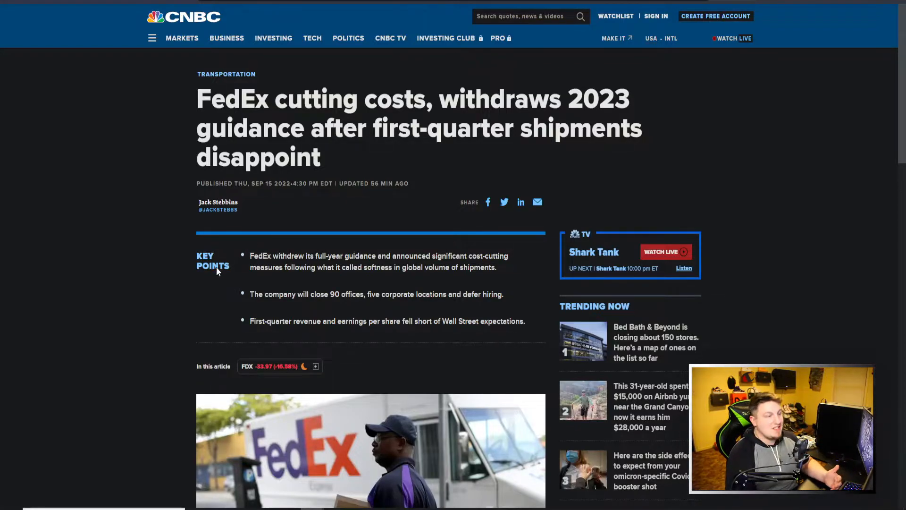
mouse_move(186, 287)
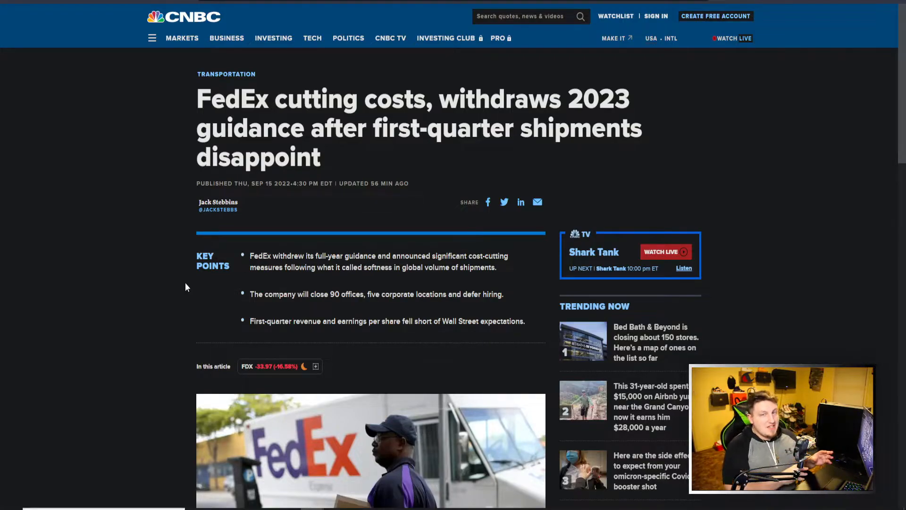
- Scroll to the passages showing FedEx's $3.44 EPS versus $5.14 expected and $23.2 billion revenue
scroll("down", 3)
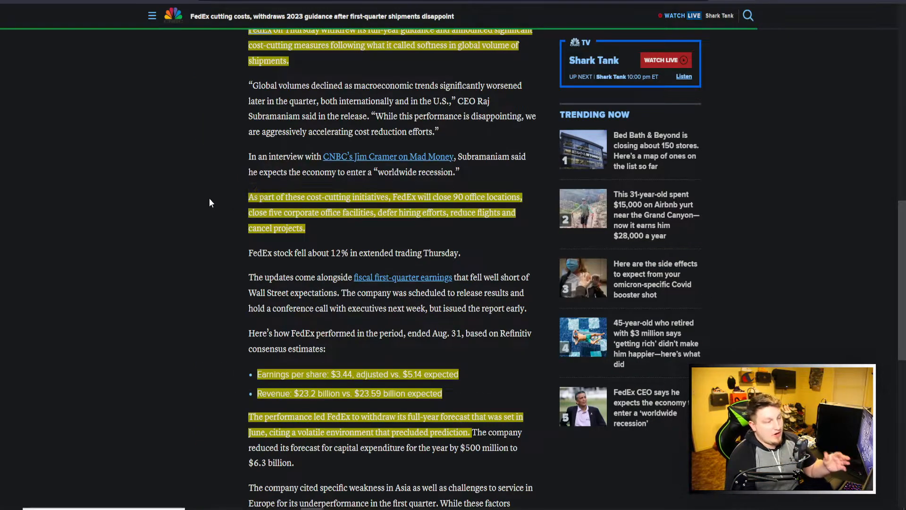
mouse_move(168, 210)
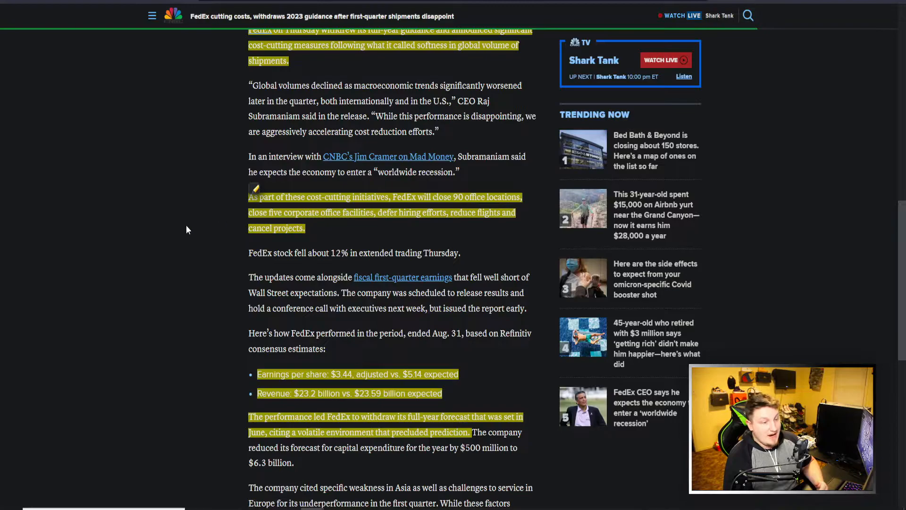
mouse_move(127, 265)
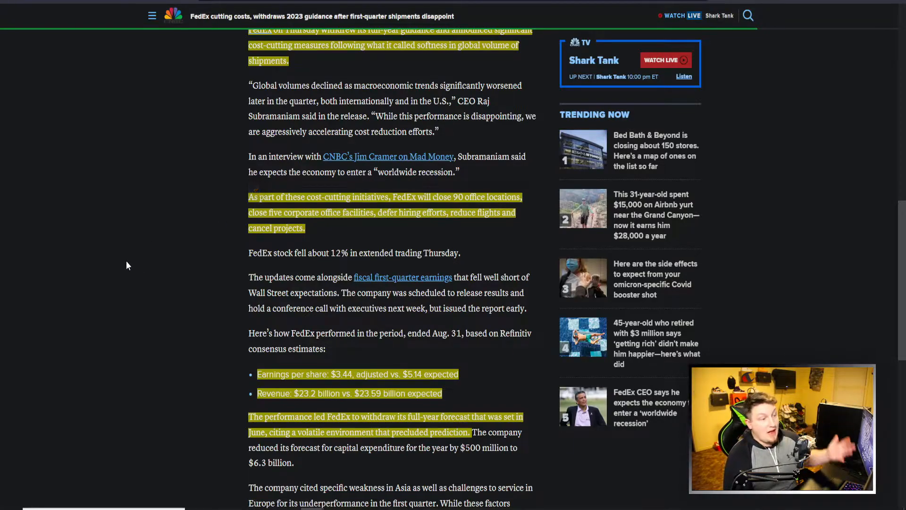
mouse_move(150, 259)
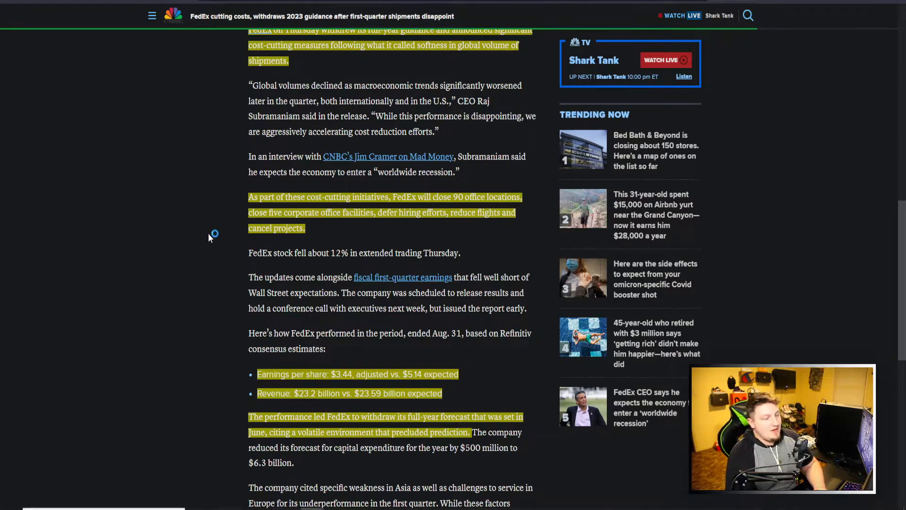
mouse_move(197, 233)
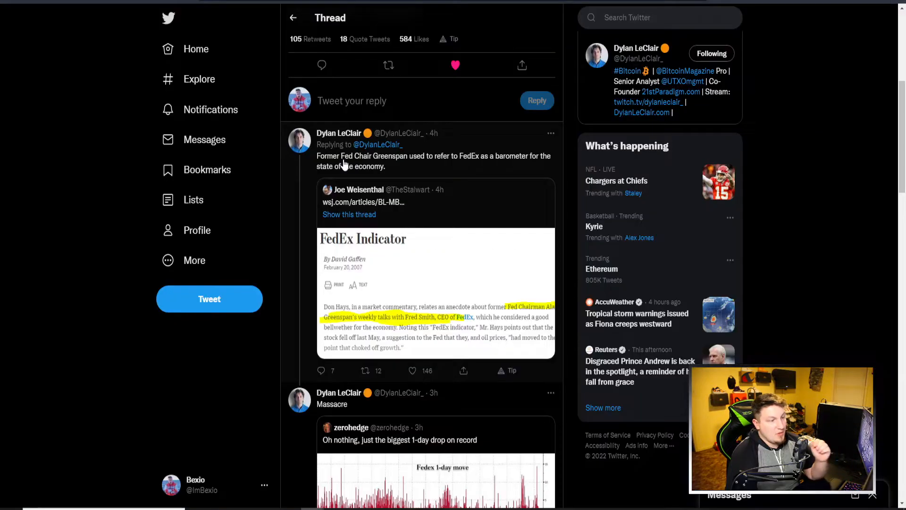
mouse_move(487, 164)
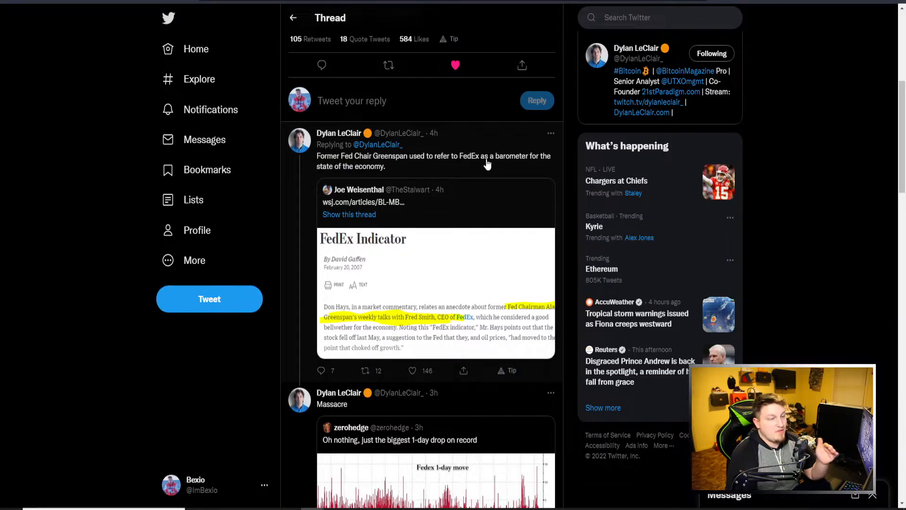
mouse_move(197, 230)
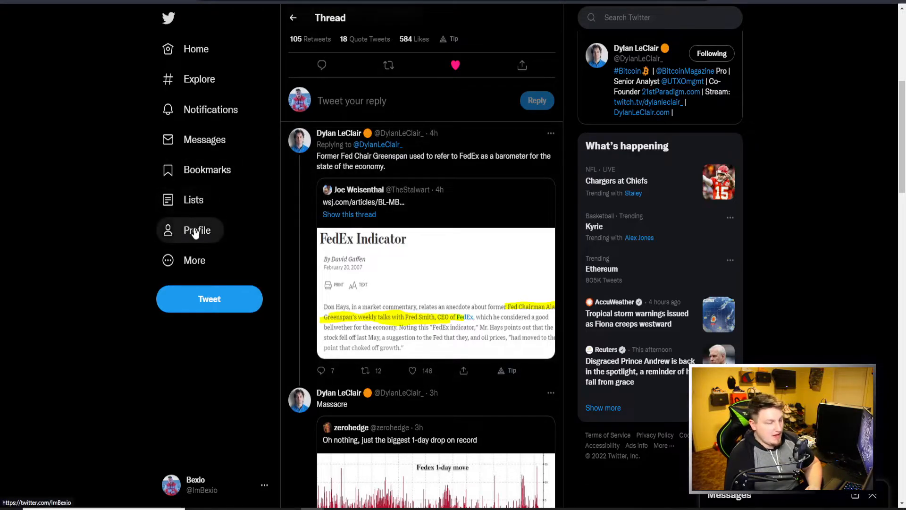